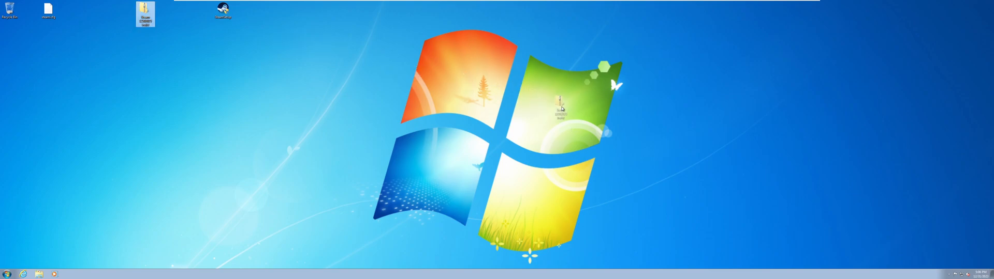
- Drag the archived Steam folder to sit on its own at the desktop's top right
left_click_drag(561, 107, 893, 18)
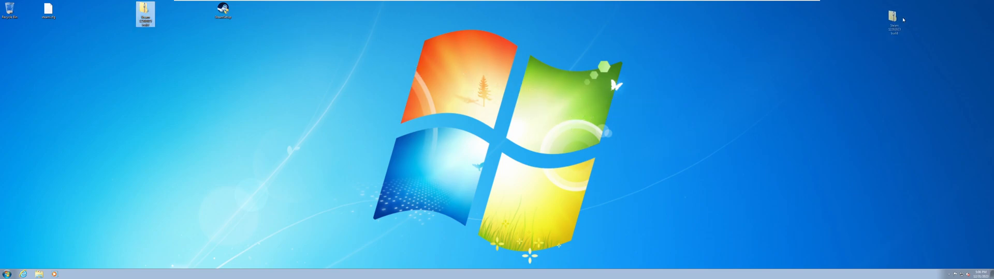
left_click_drag(894, 16, 843, 57)
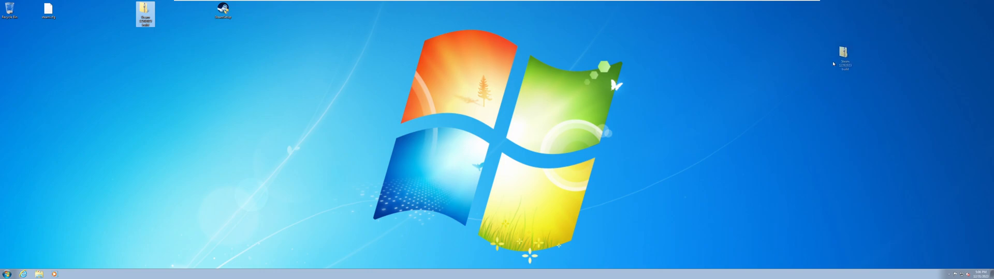
left_click_drag(144, 14, 708, 67)
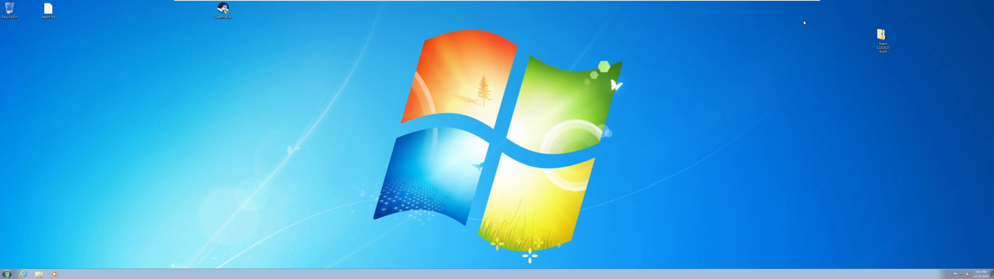
mouse_move(871, 36)
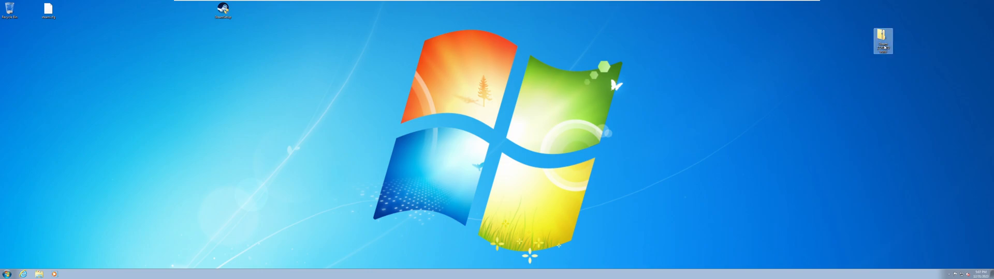
mouse_move(882, 43)
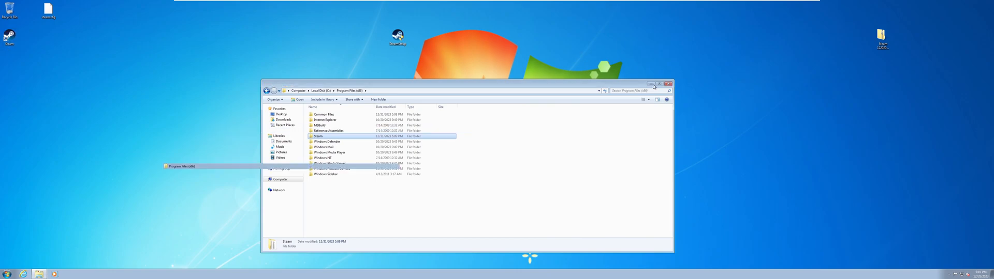
- Launch the archived Steam client from the desktop shortcut and sign in to reach the main window
left_click(670, 84)
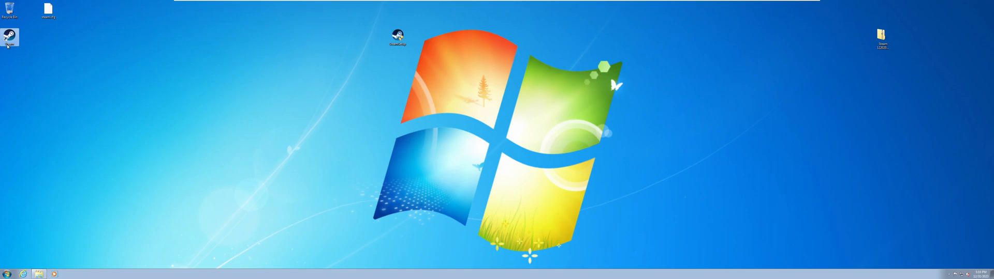
double_click(9, 36)
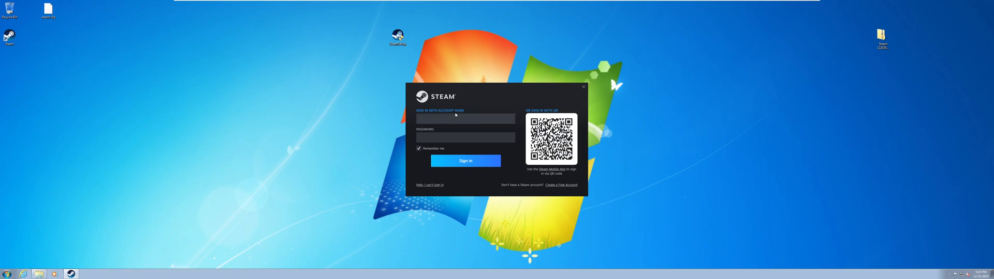
mouse_move(487, 90)
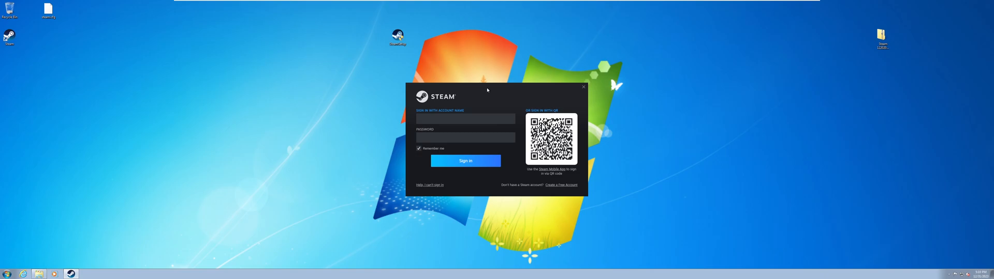
left_click(465, 161)
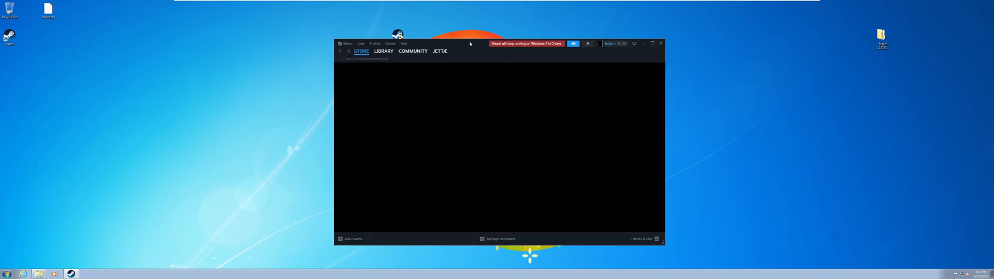
- View Help > About Steam to confirm the client version and beta branch
left_click(642, 239)
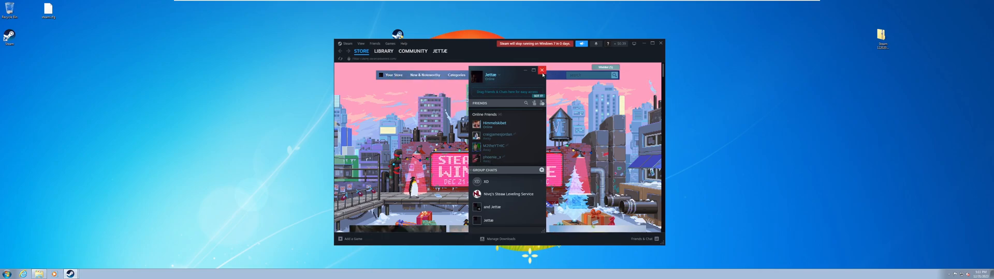
left_click(541, 69)
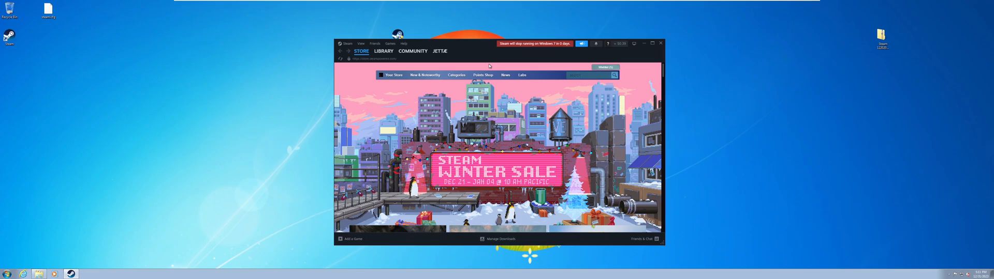
left_click(403, 43)
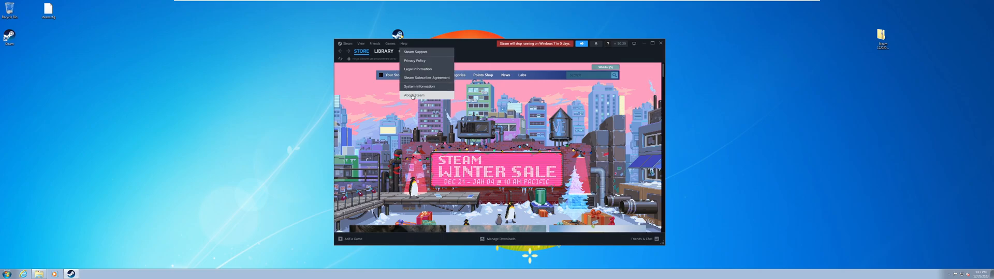
left_click(413, 95)
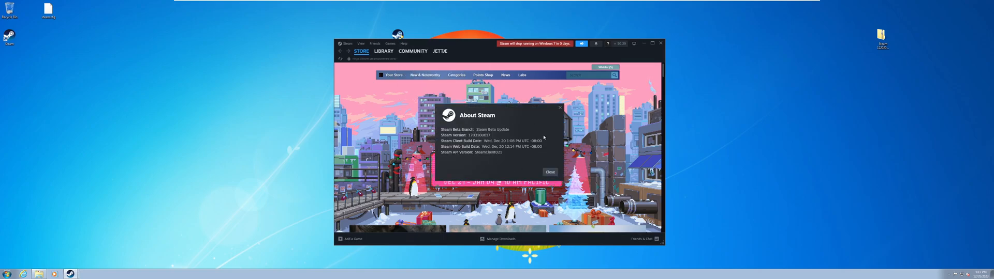
left_click(549, 172)
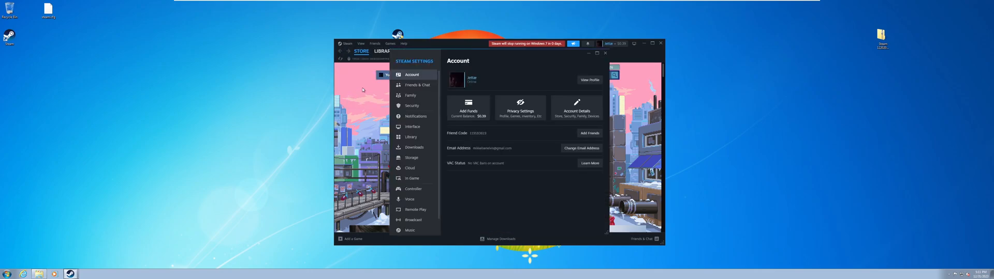
- Check Client Beta Participation in Interface settings, then dismiss the failed update check error
left_click(412, 127)
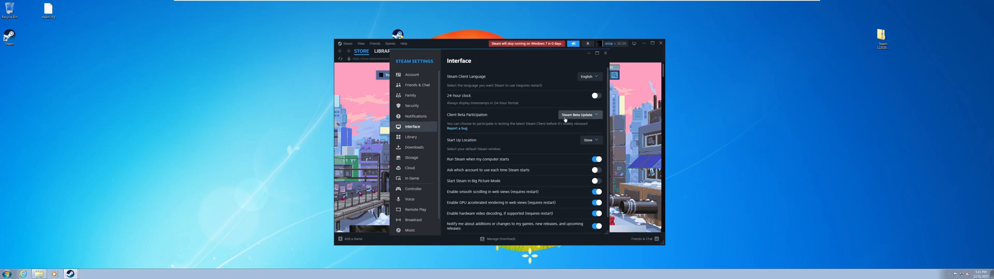
left_click(578, 114)
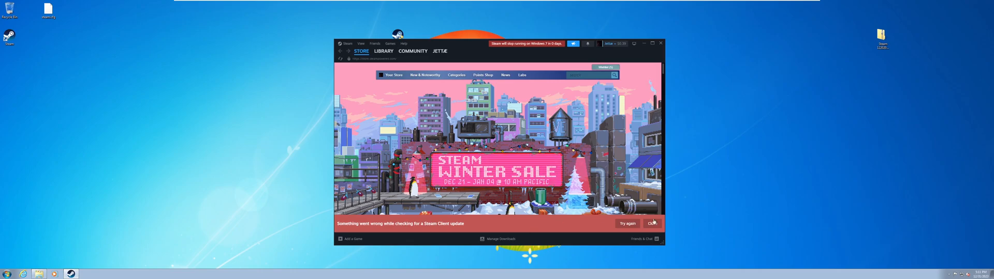
left_click(653, 223)
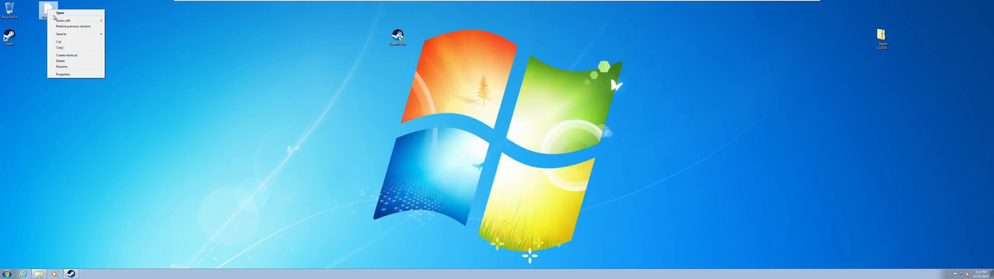
- Open steam.cfg in Notepad and enter BootStrapperInhibitAll=enable to block self-updates
left_click(59, 13)
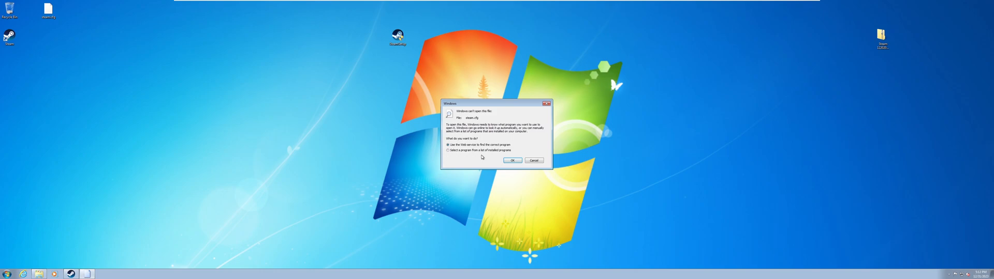
left_click(510, 160)
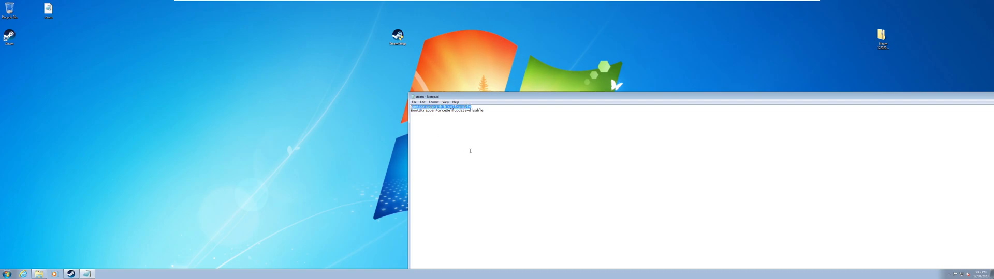
type("BootStrapperInhibitAll=enable")
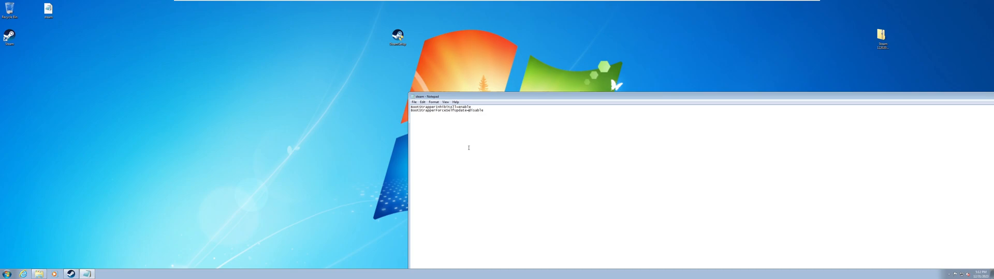